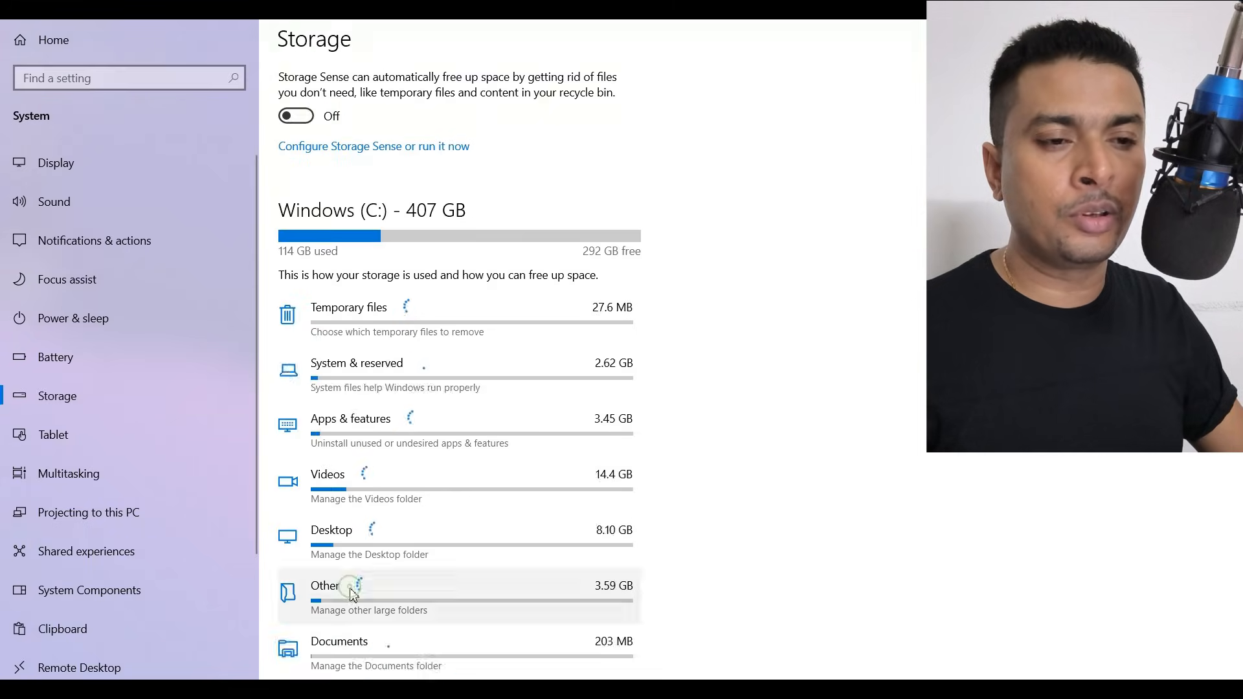
- View the System & reserved storage breakdown, where virtual memory shows 1.75 GB
left_click(356, 363)
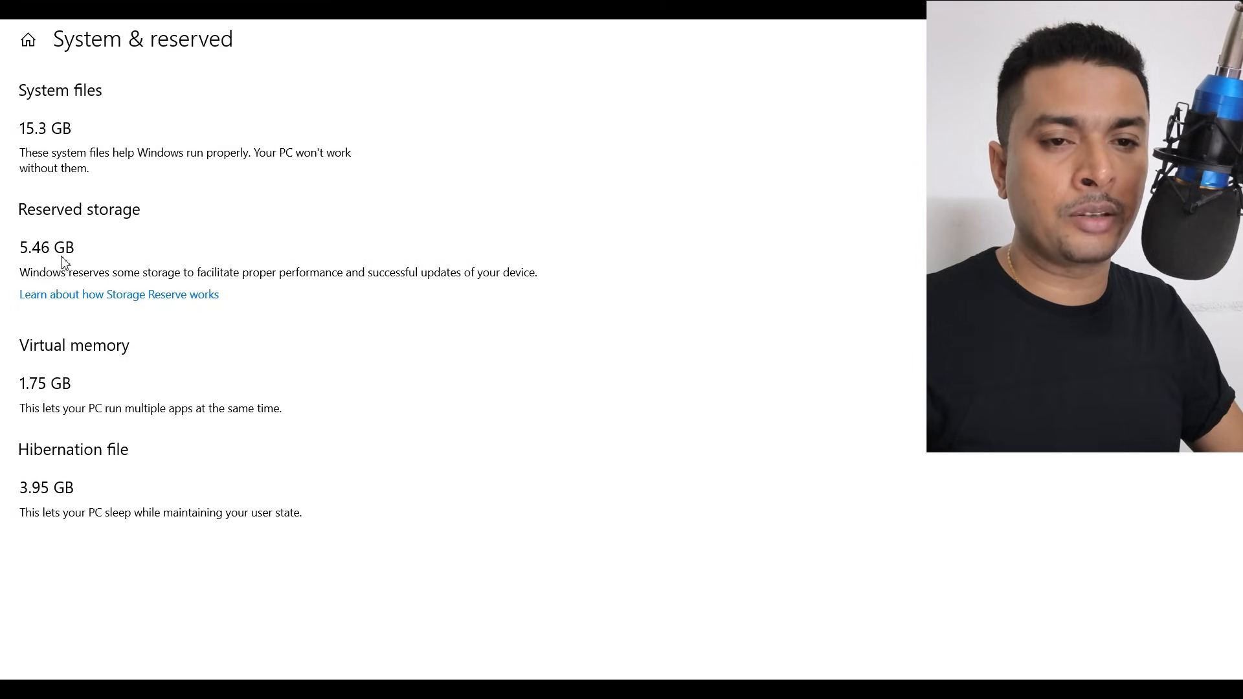
mouse_move(45, 387)
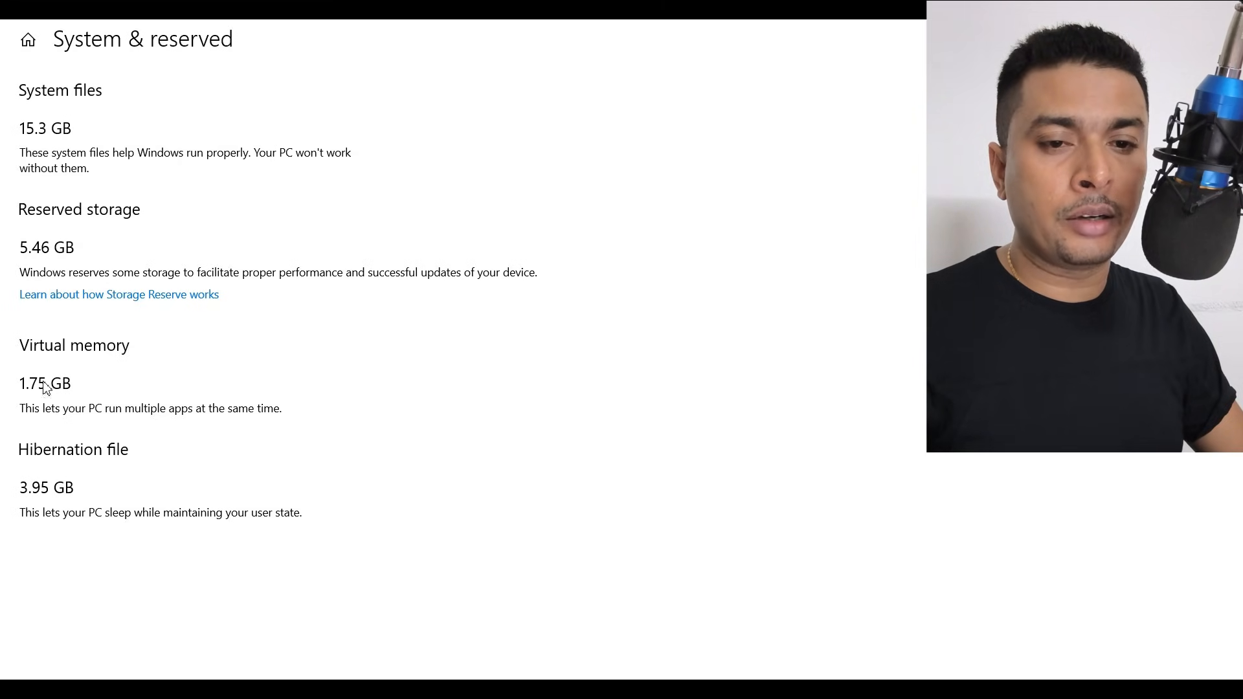
mouse_move(29, 395)
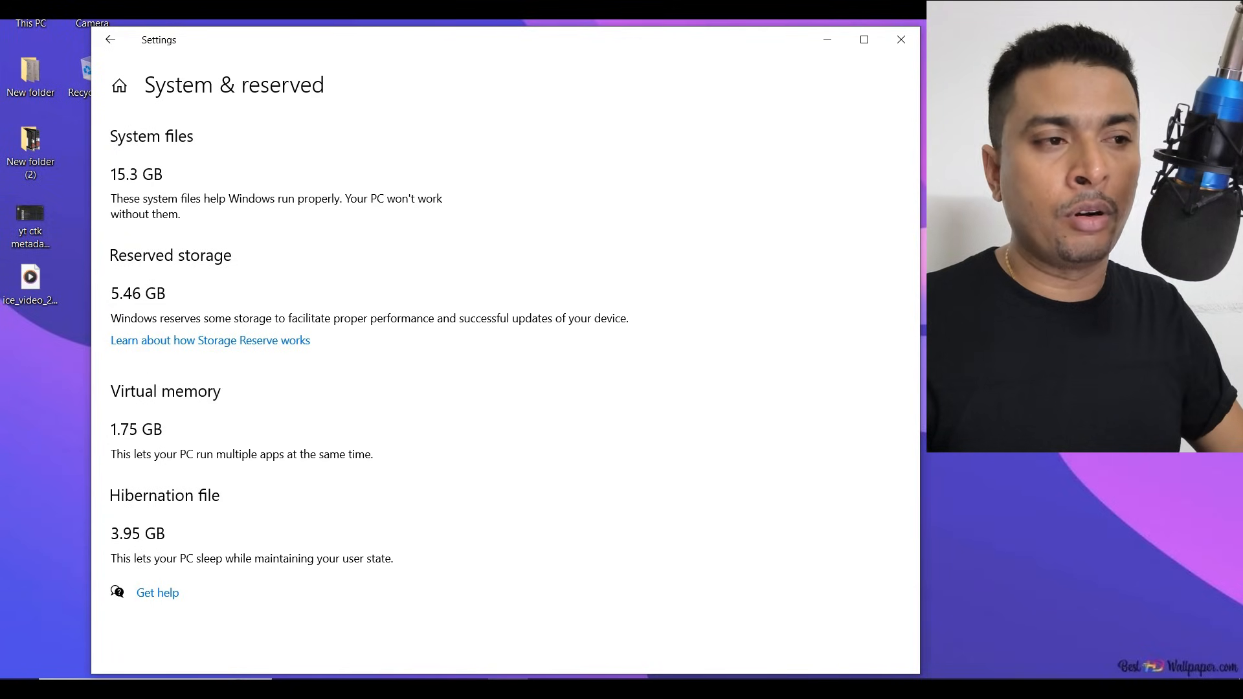
- Search 'adv' to reach View advanced system settings and bring up System Properties
left_click(900, 40)
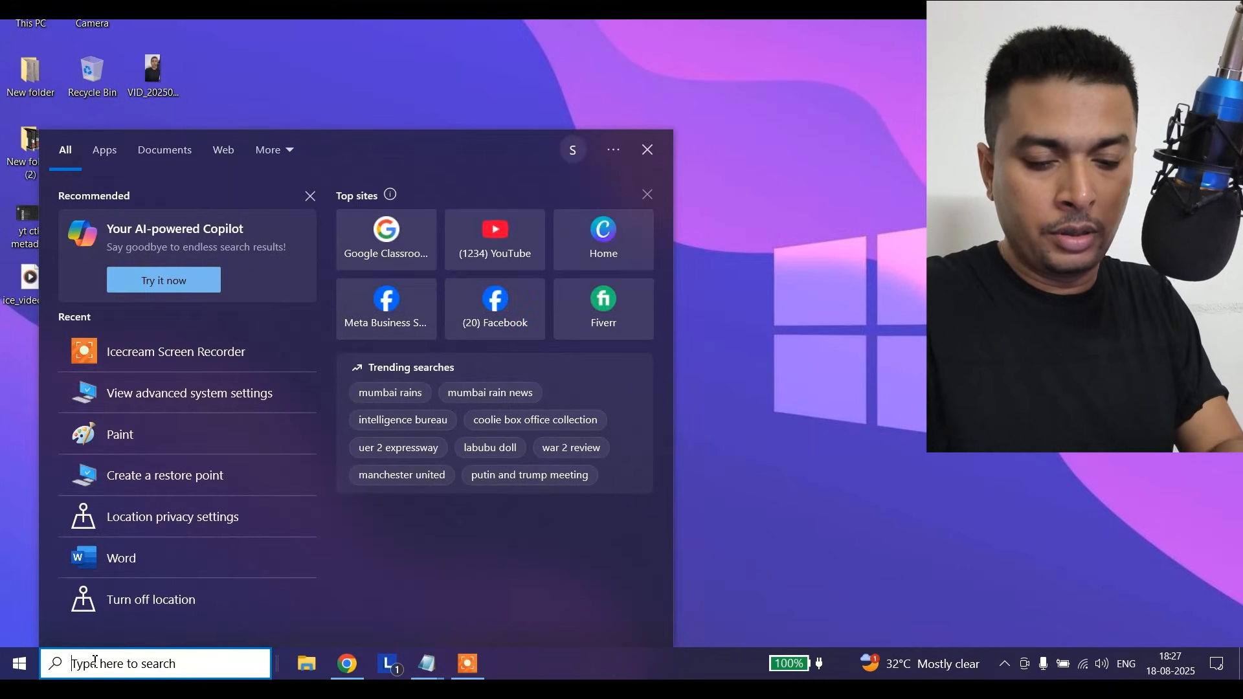
type("adv")
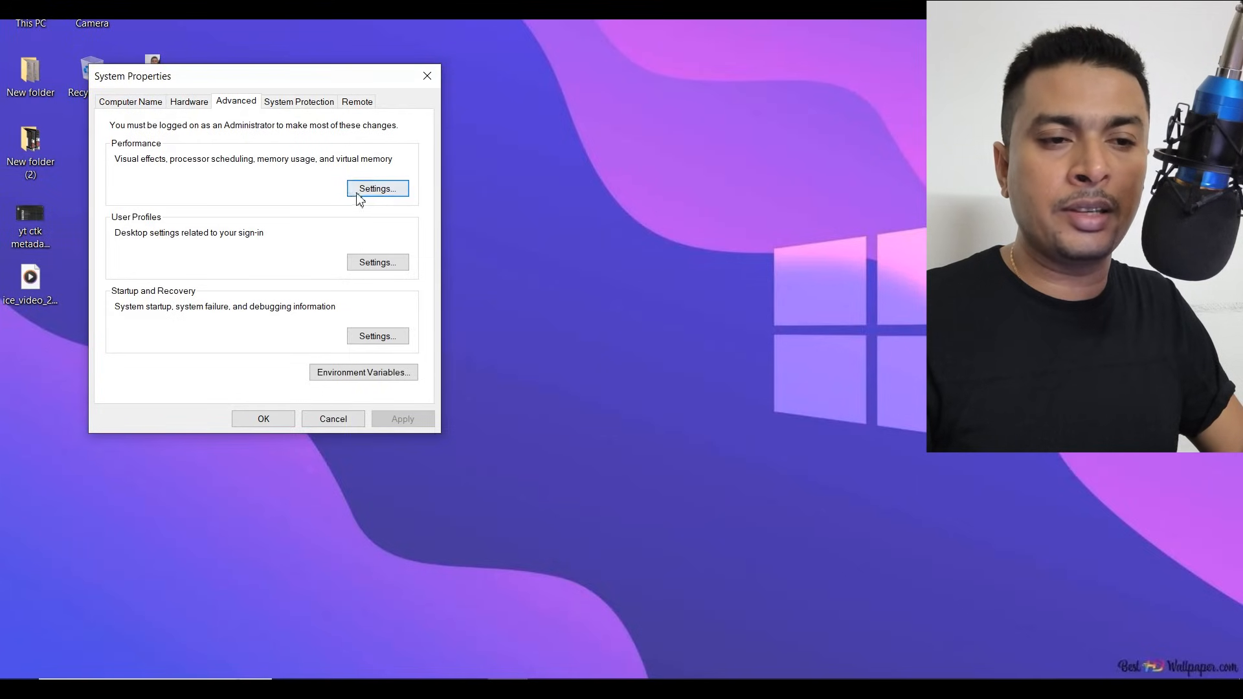
- Reach Performance Options' Advanced settings showing the 1536 MB total paging file
left_click(377, 189)
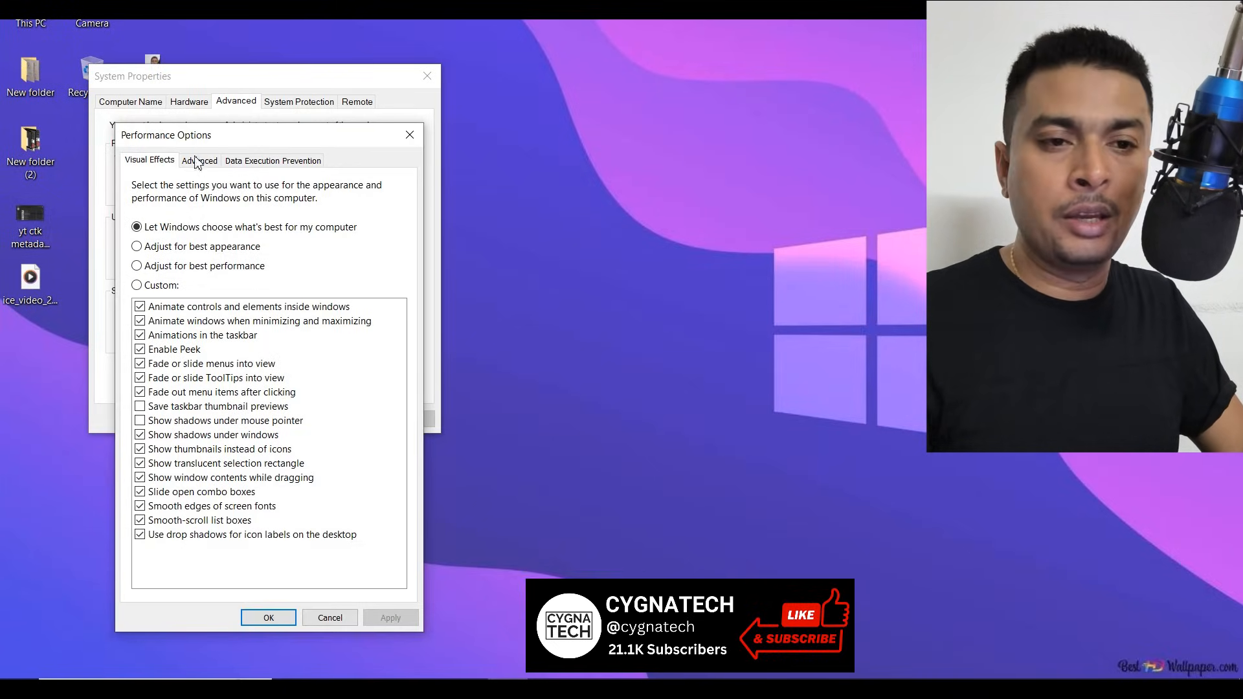
left_click(200, 160)
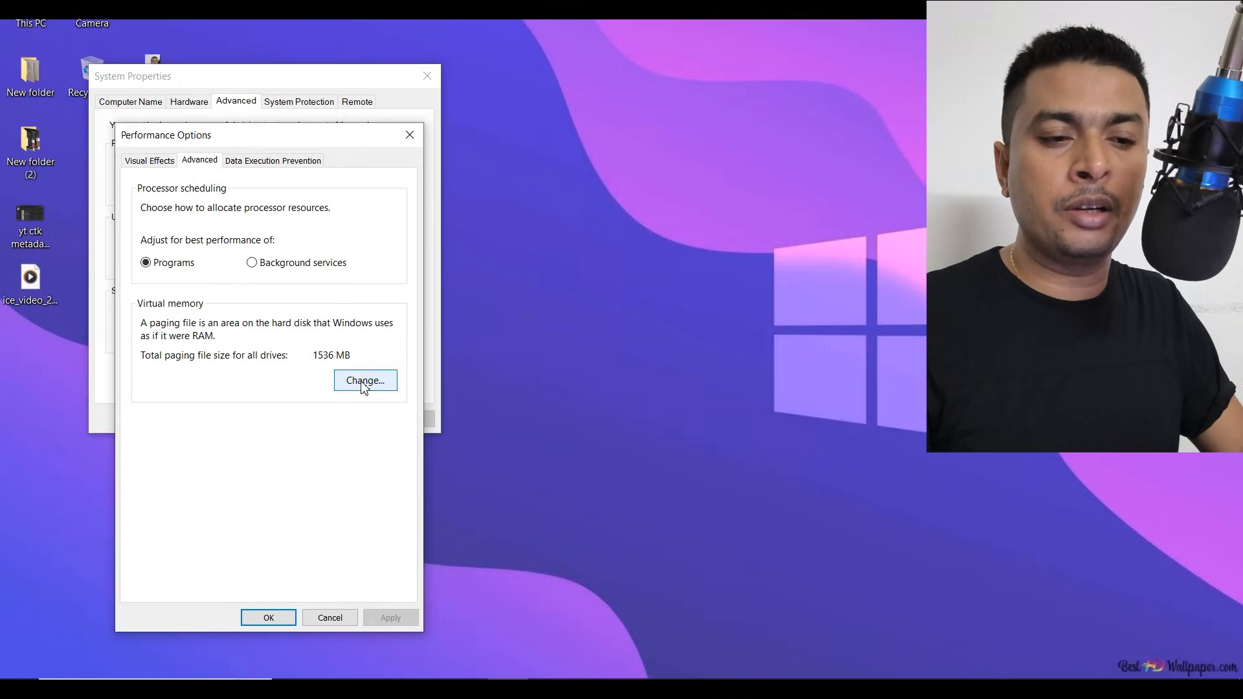
- In Virtual Memory, turn off automatic paging file management and choose Custom size for drive C
left_click(365, 380)
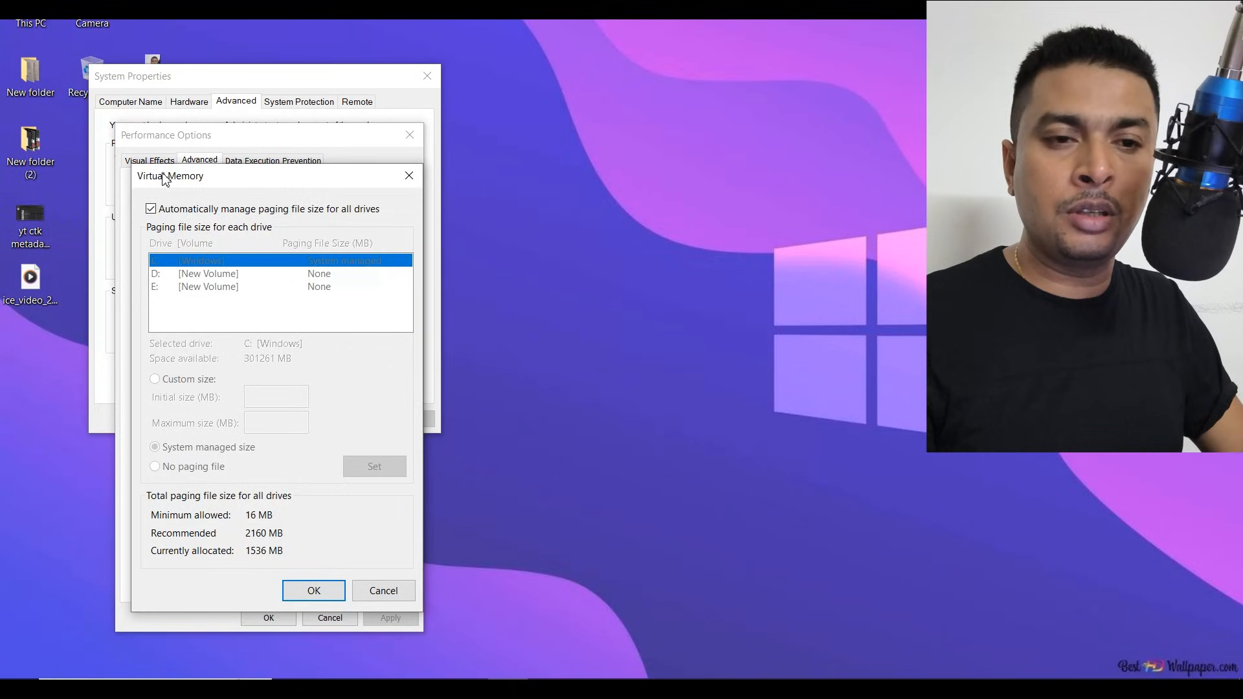
mouse_move(188, 224)
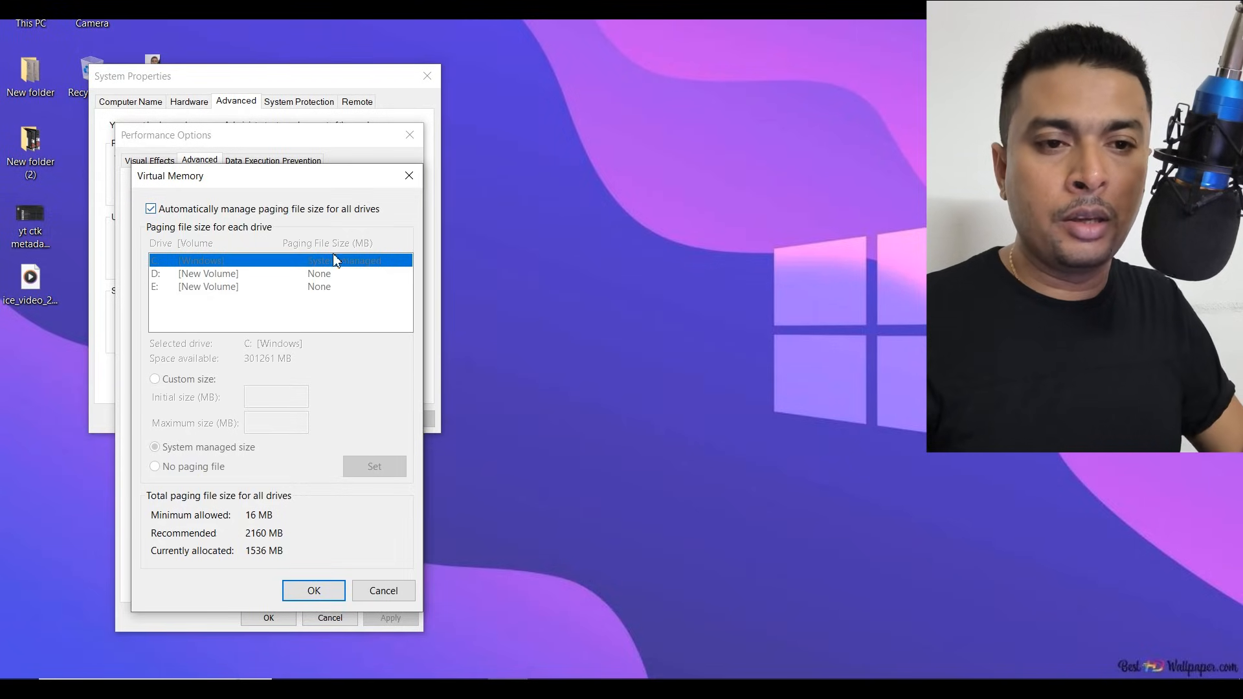
left_click(150, 208)
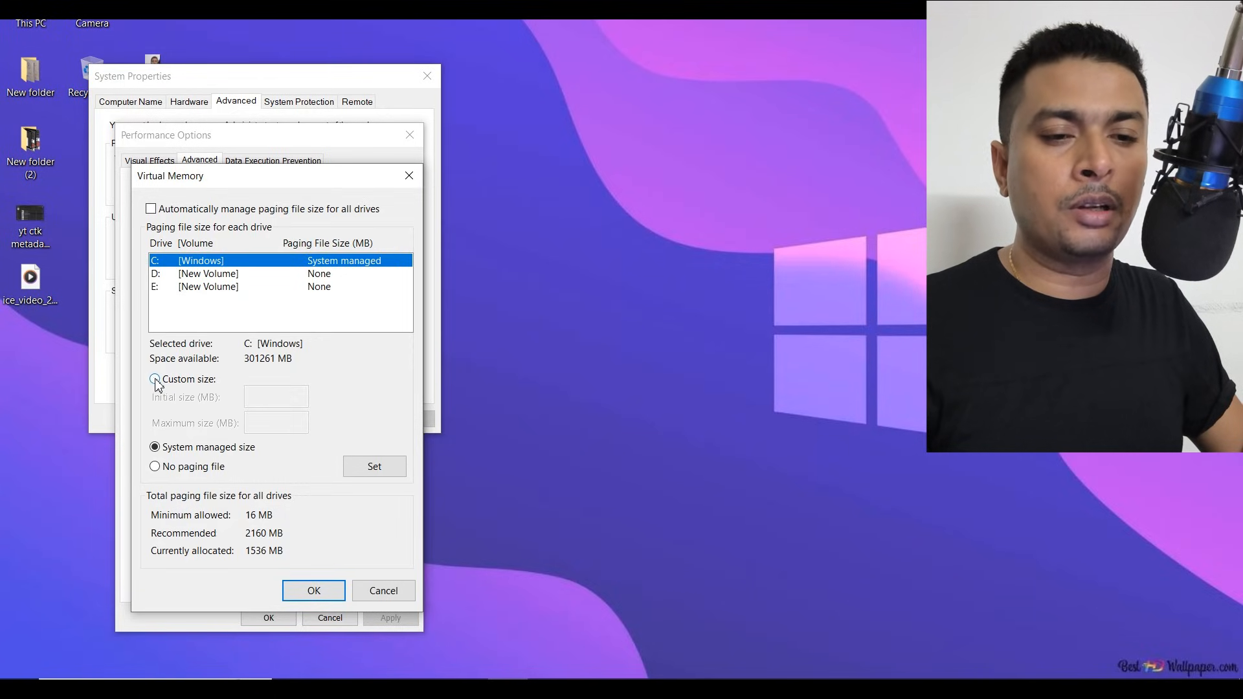
left_click(155, 379)
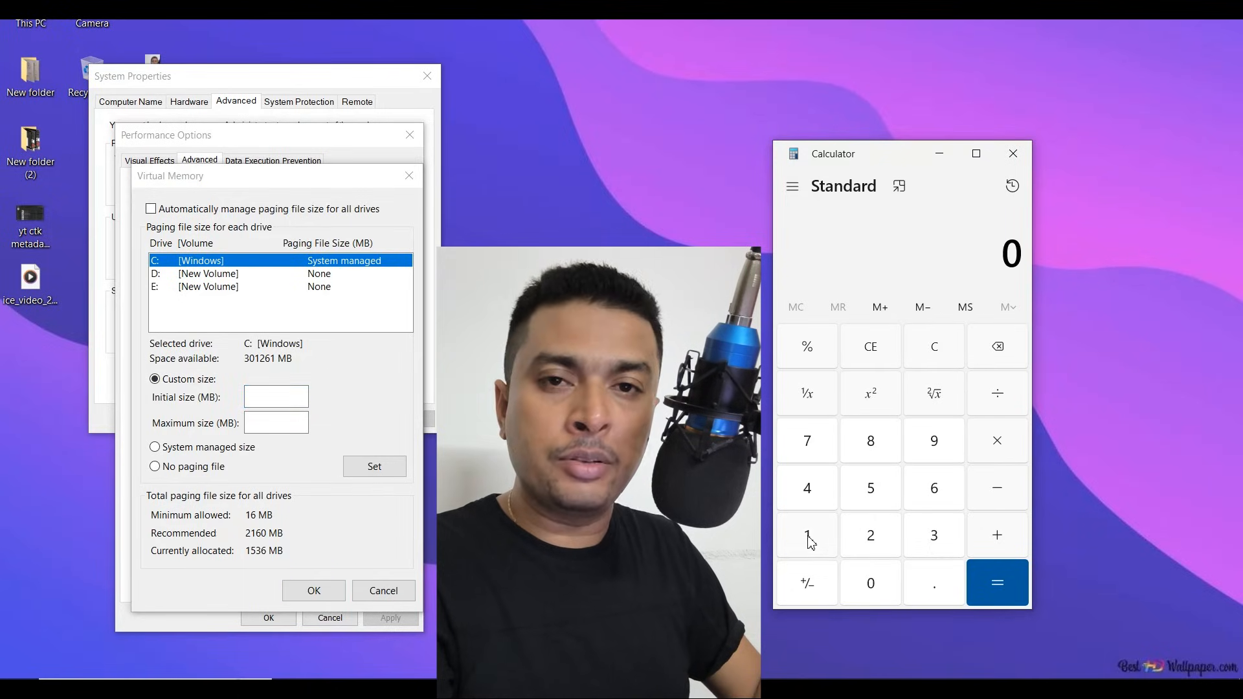
- Calculate 12 × 1024 = 12,288 MB, then × 1.5 = 18,432 for the initial size
left_click(806, 535)
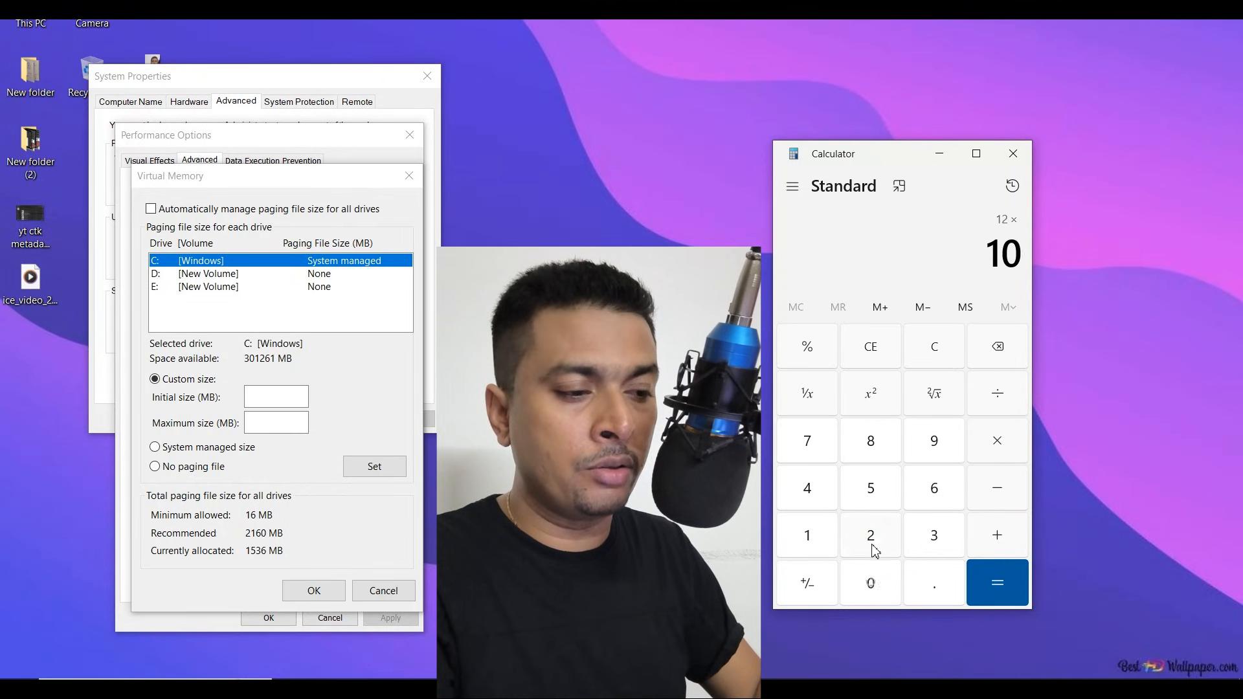
left_click(997, 583)
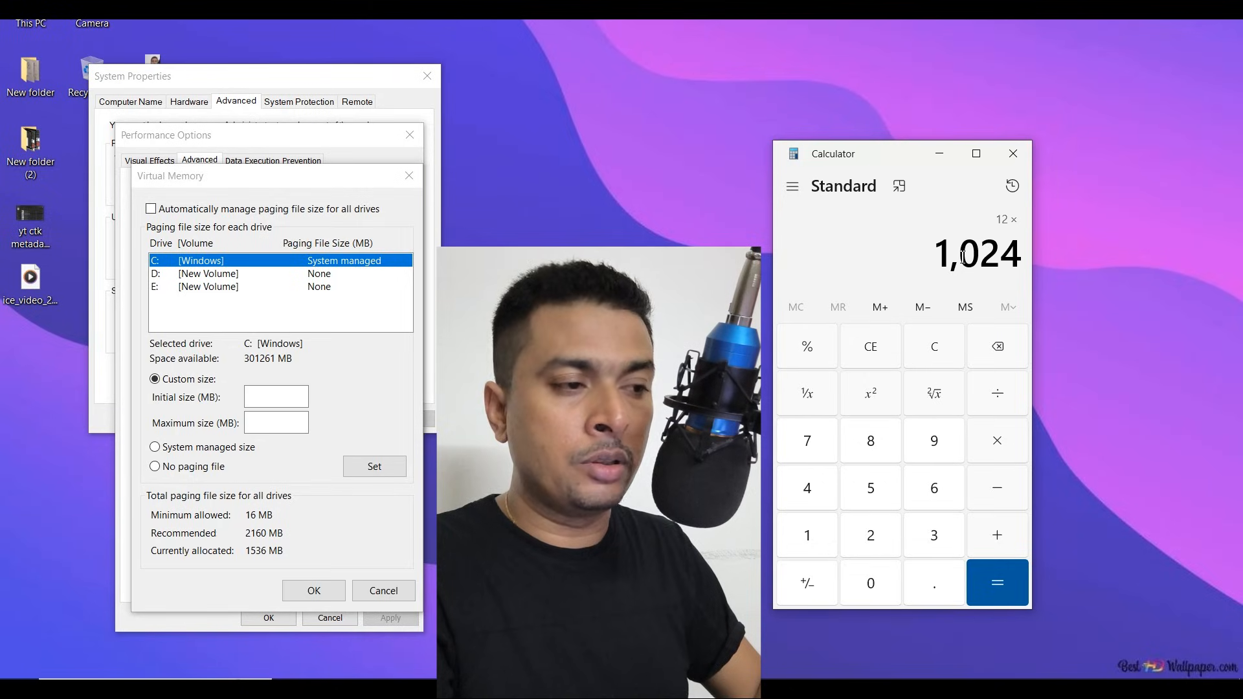
left_click(997, 440)
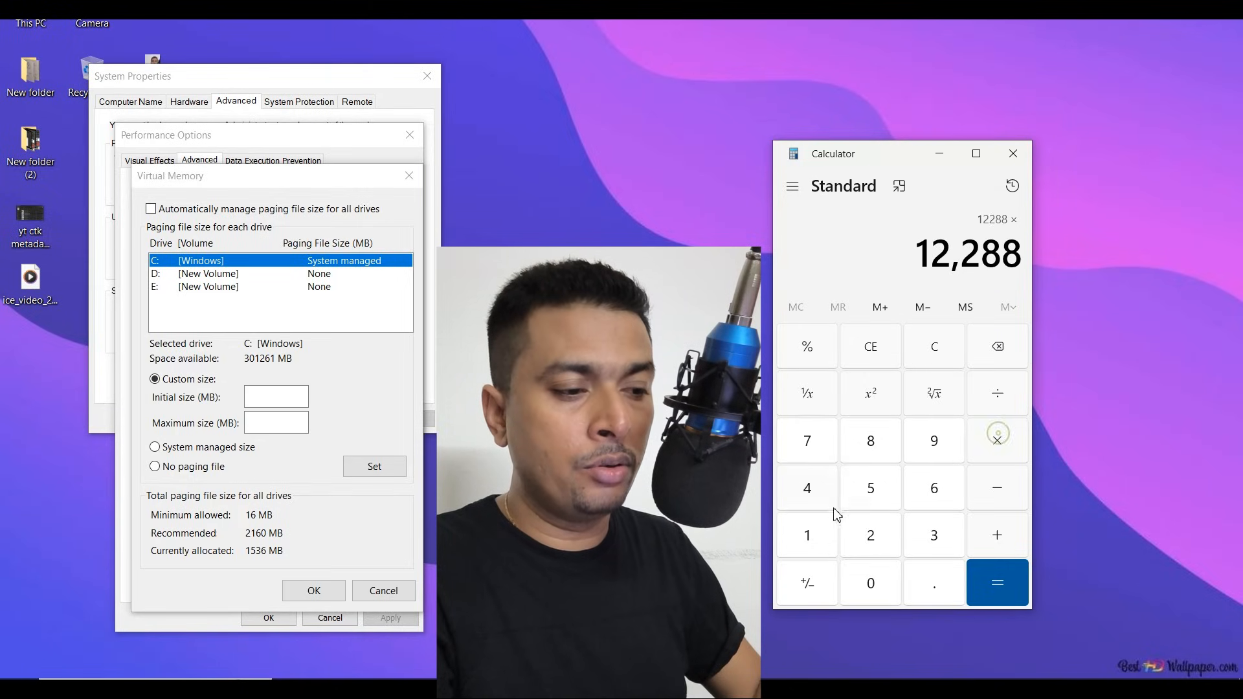
left_click(870, 488)
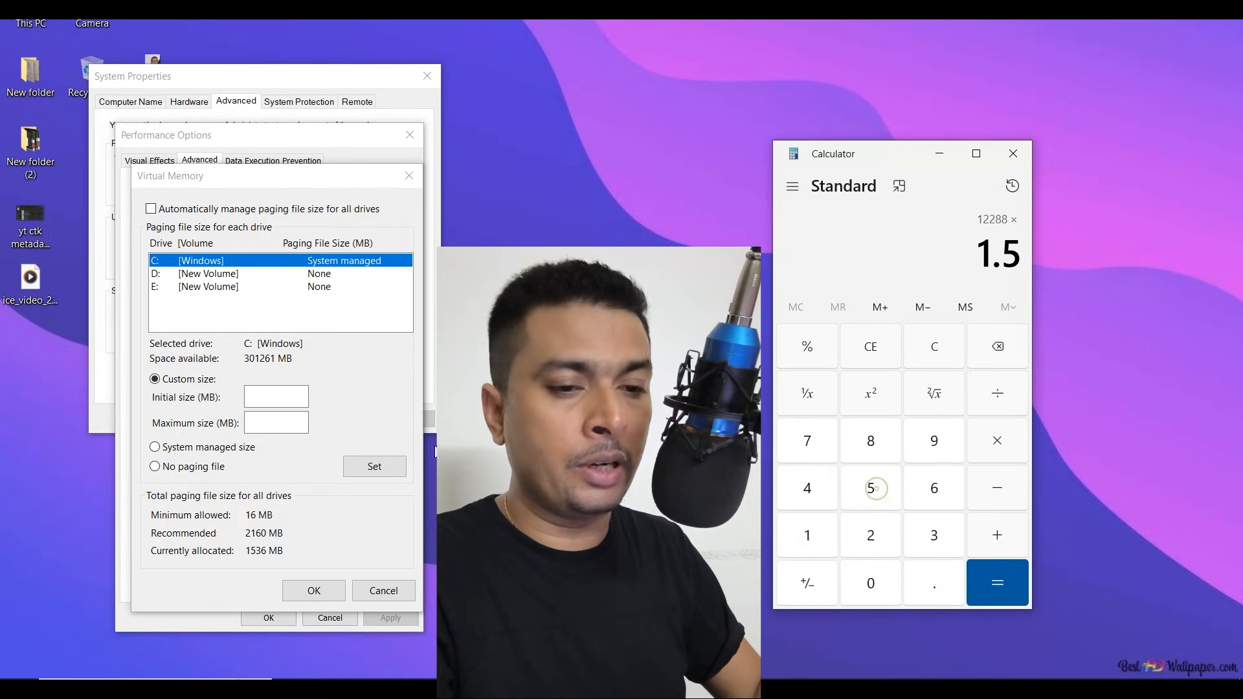
left_click(275, 397)
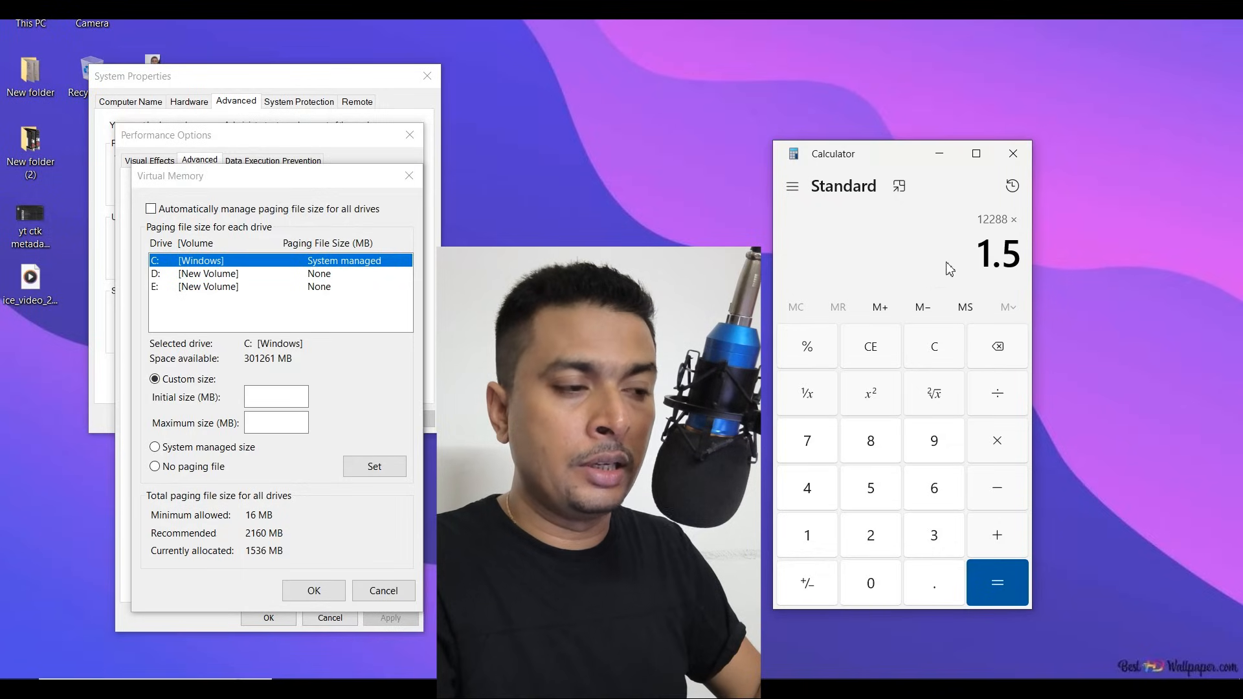
mouse_move(957, 243)
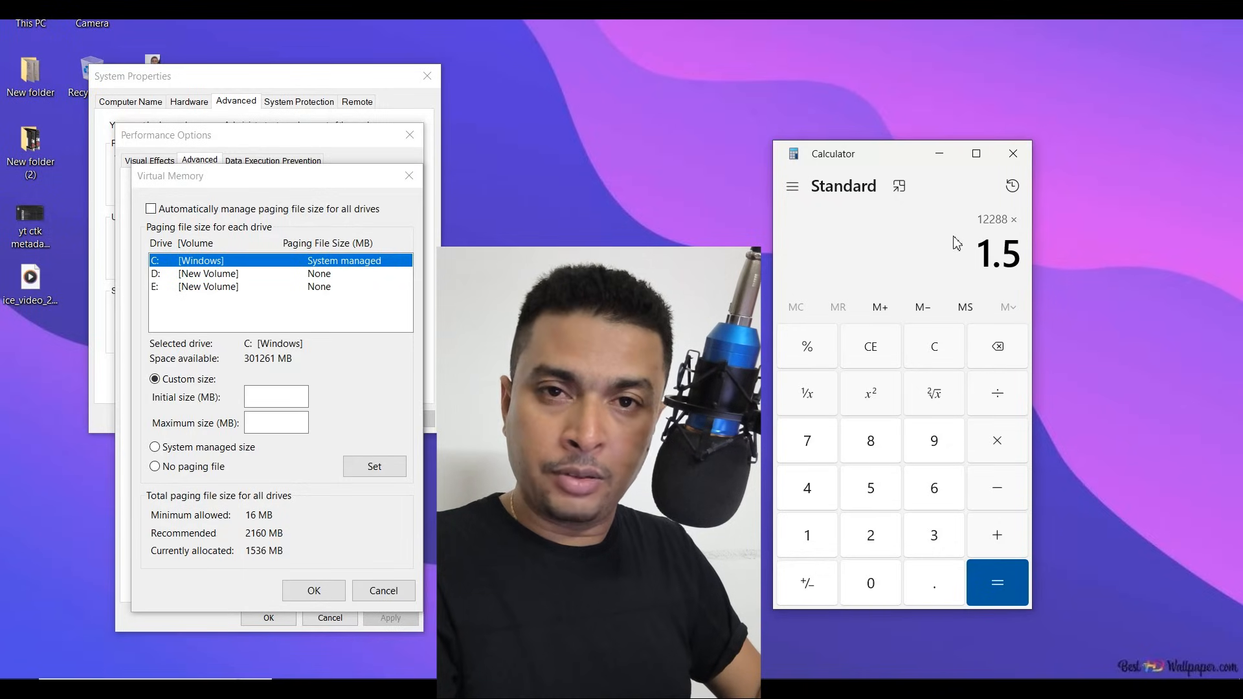
mouse_move(1008, 242)
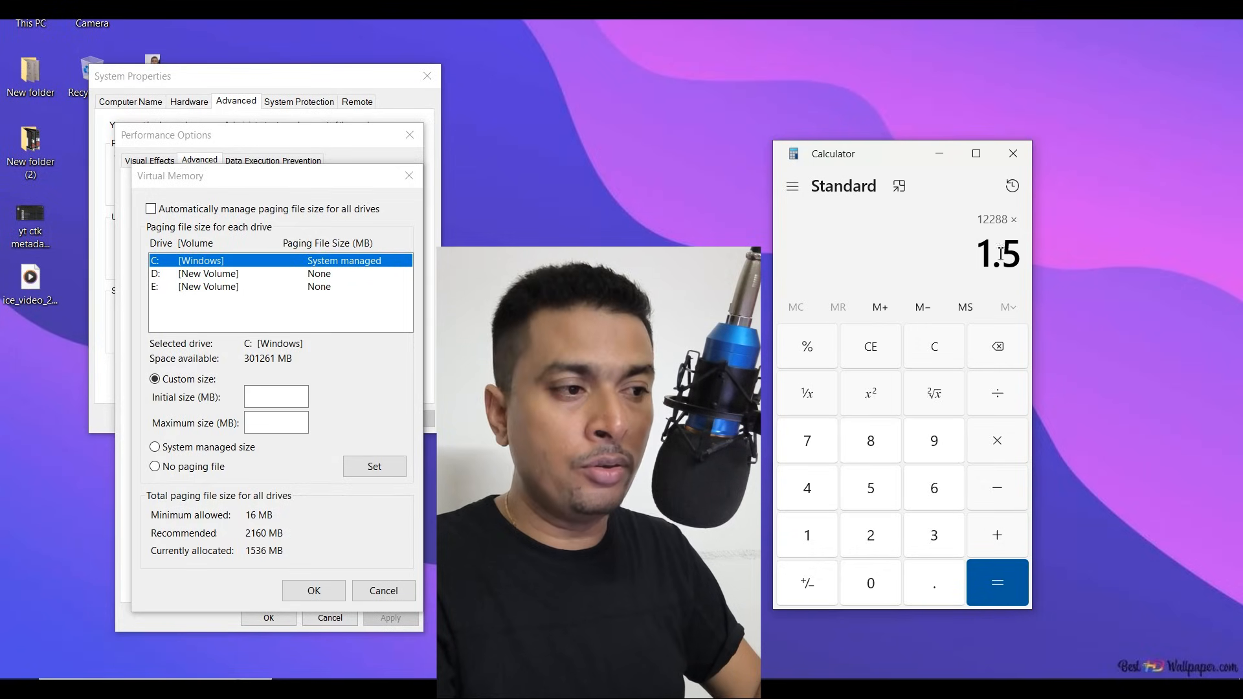
left_click(997, 583)
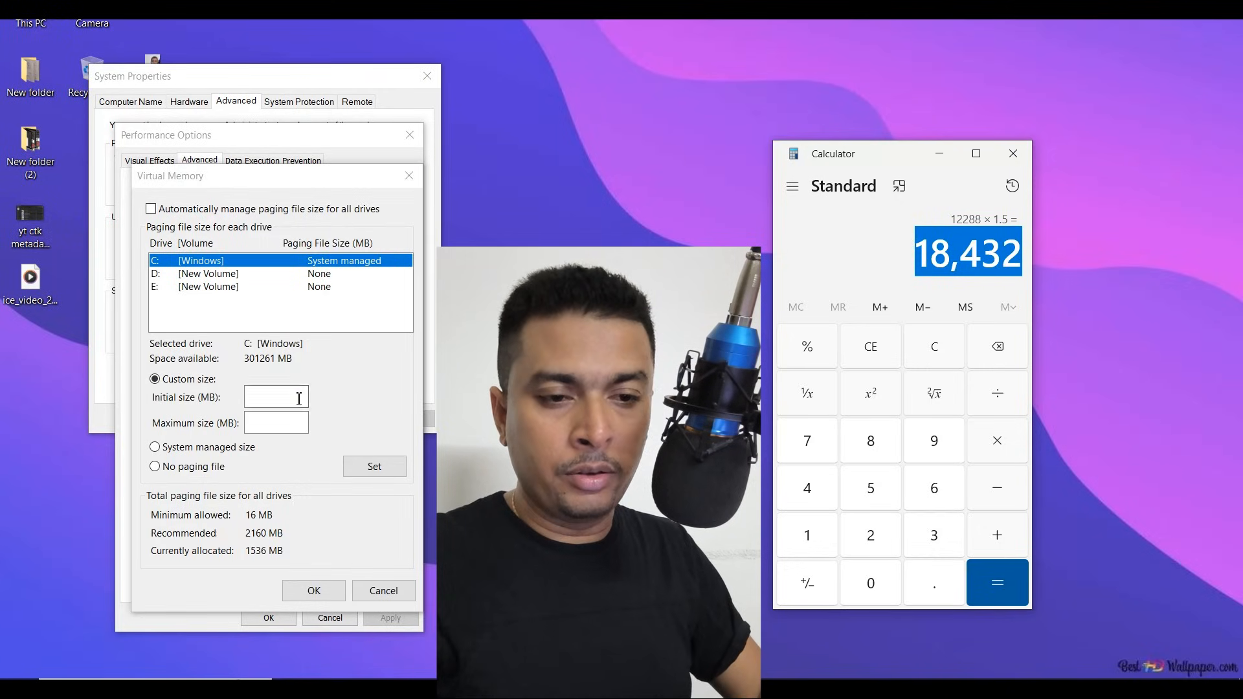
- Enter 18432 MB as drive C's initial paging file size
type("18432")
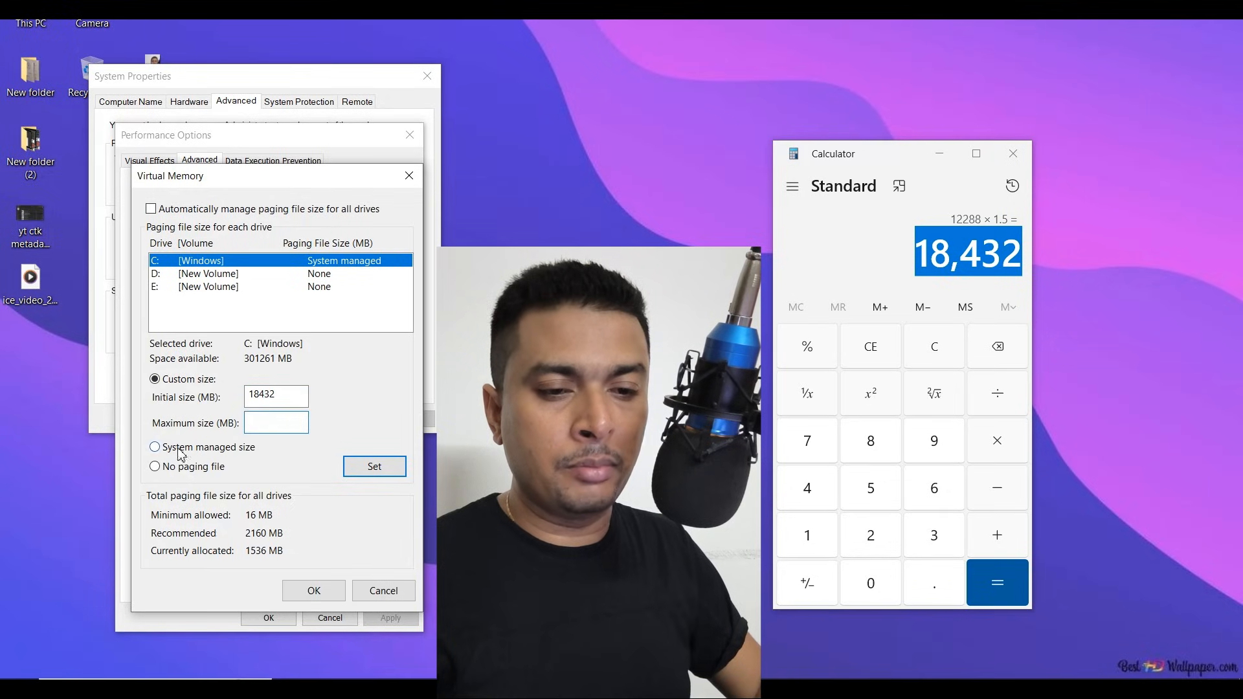
mouse_move(247, 435)
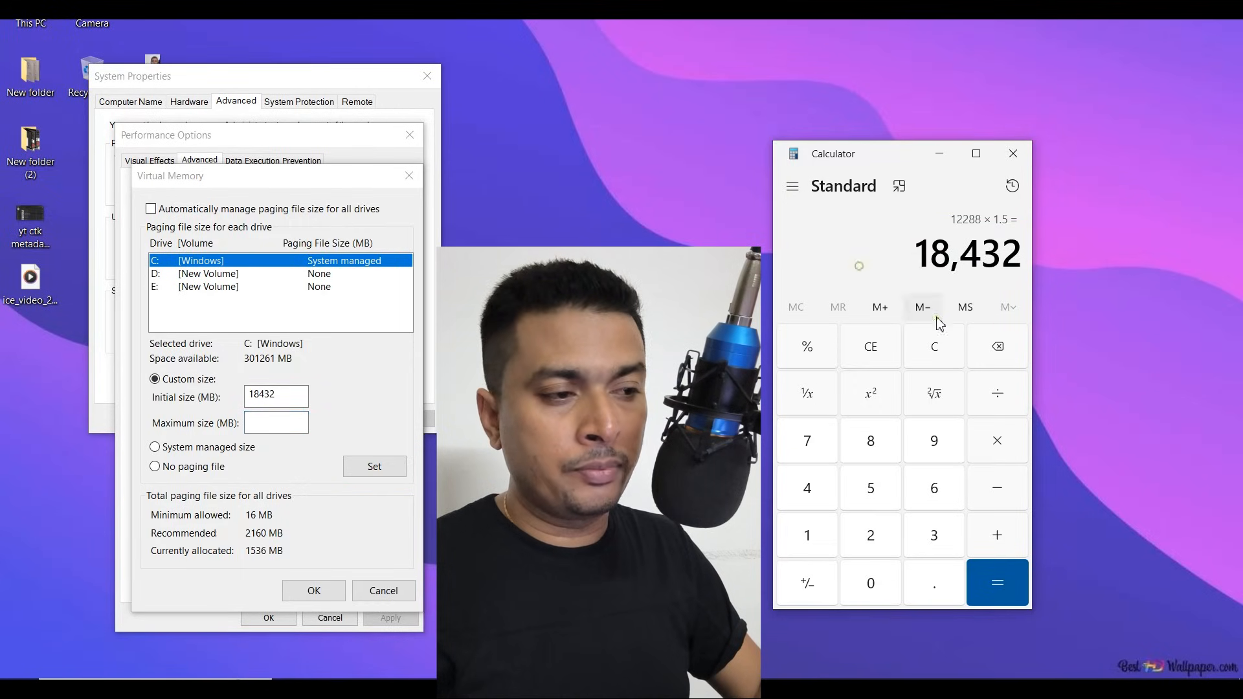
- Double 18,432 to 36,864 in Calculator and enter 36864 MB as the maximum size
left_click(870, 535)
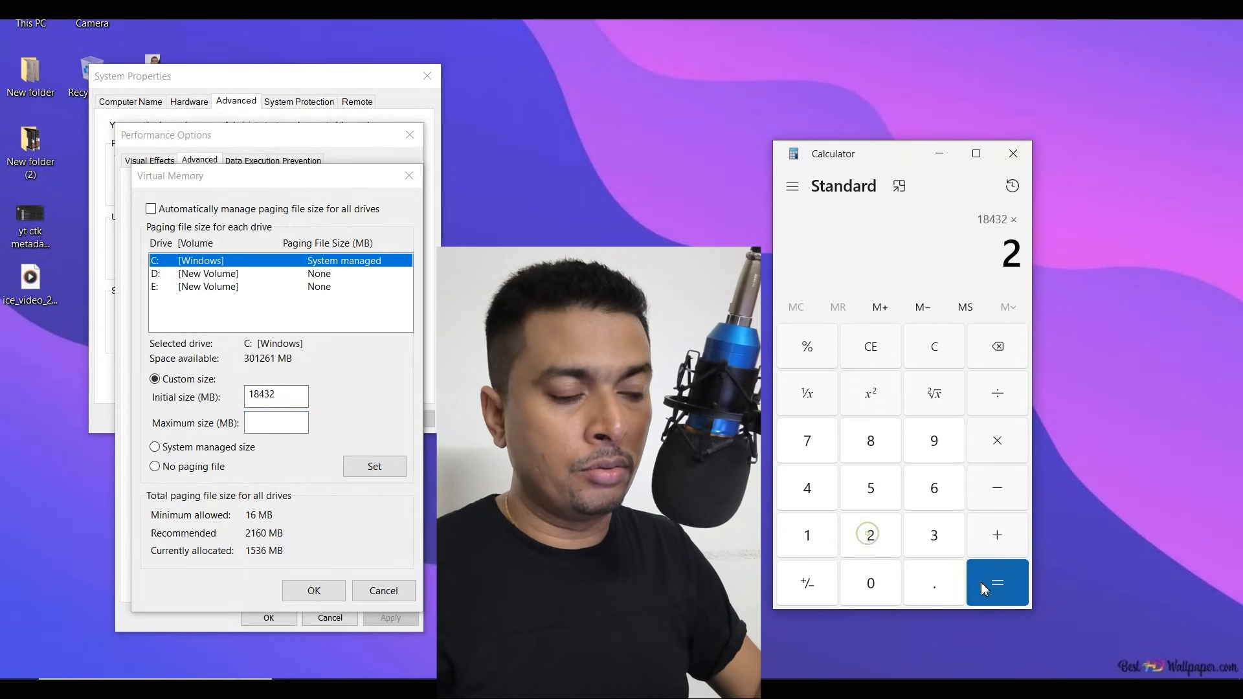
left_click(997, 583)
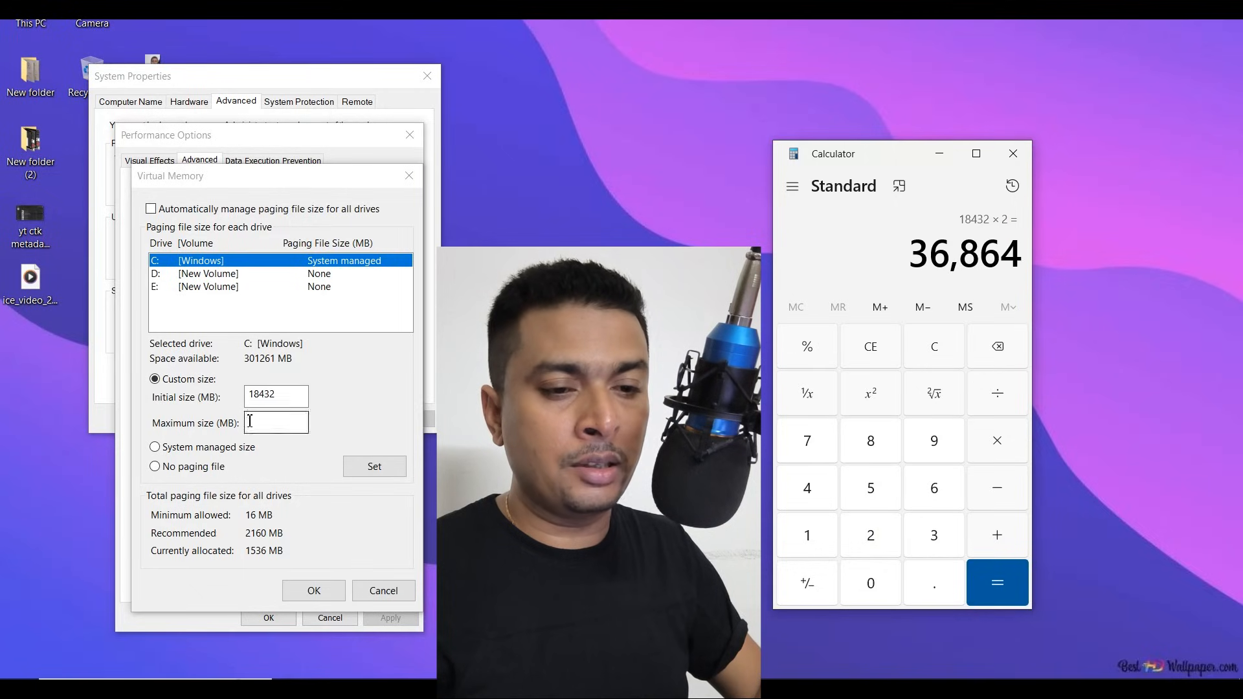
double_click(964, 254)
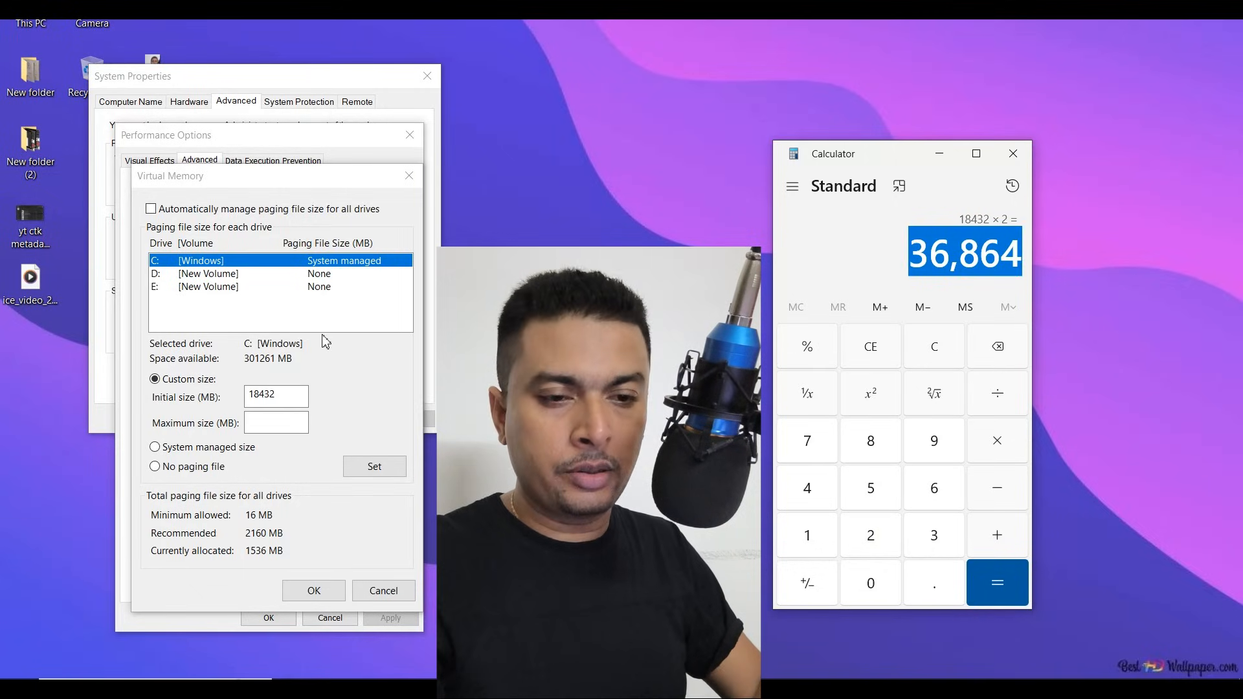
type("36864")
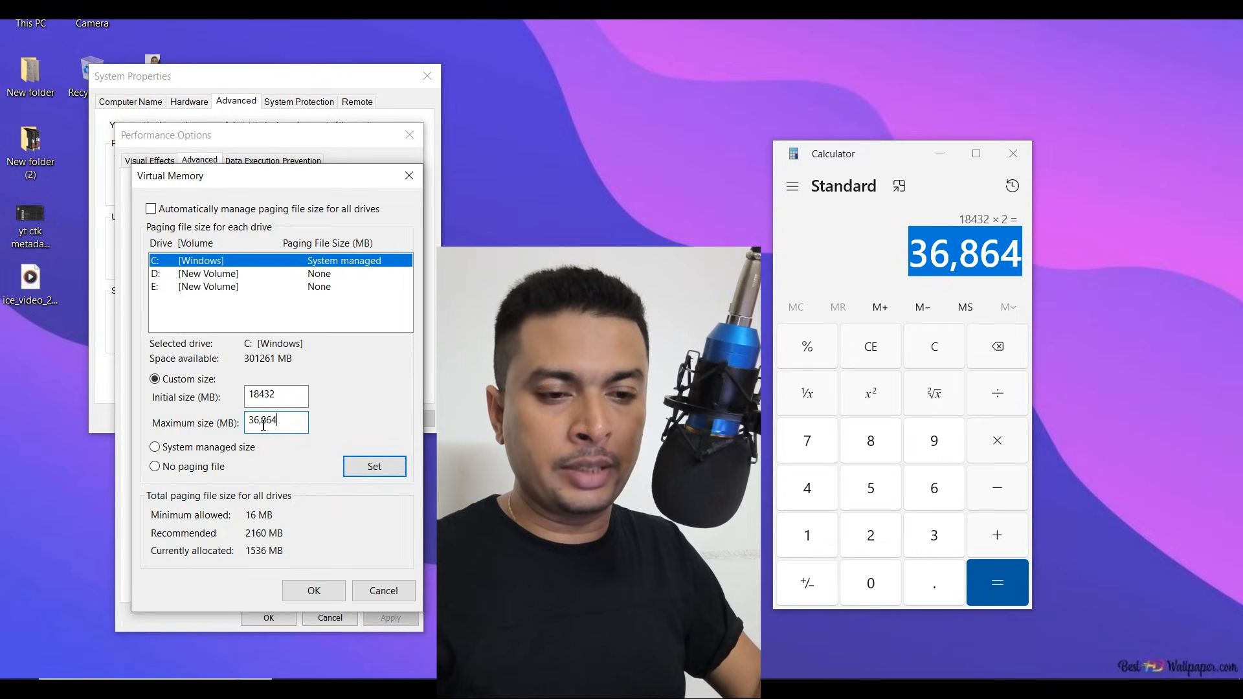